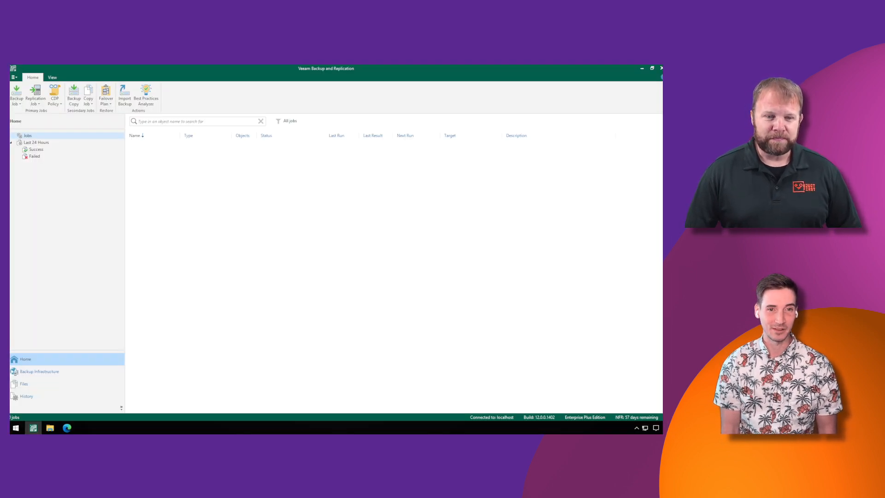
mouse_move(305, 243)
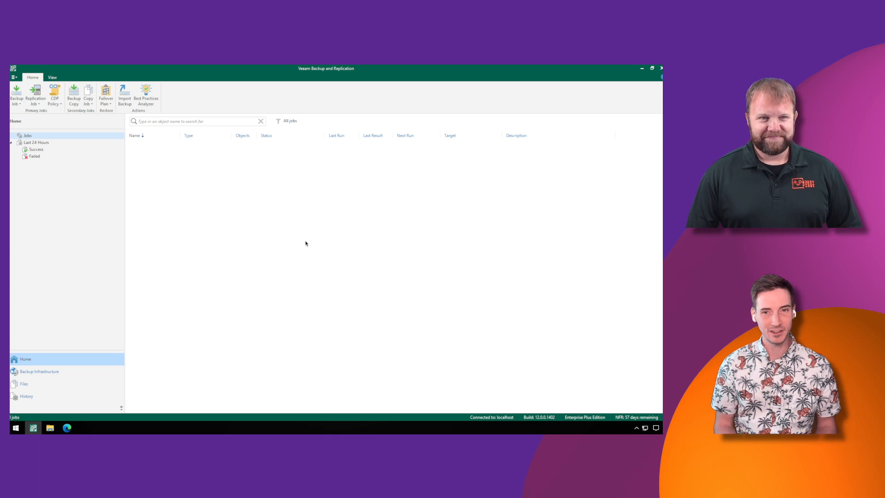
mouse_move(157, 166)
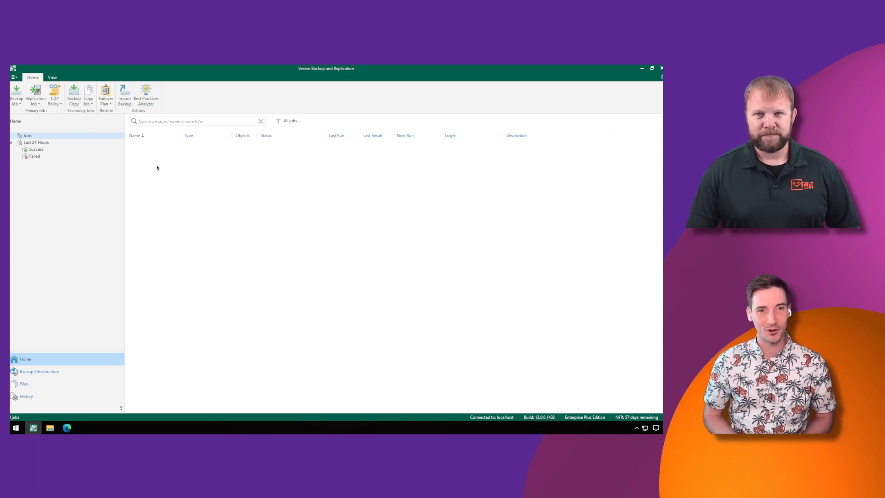
Start a new Virtual machine backup job from the Home ribbon's Backup Job menu.
click(16, 95)
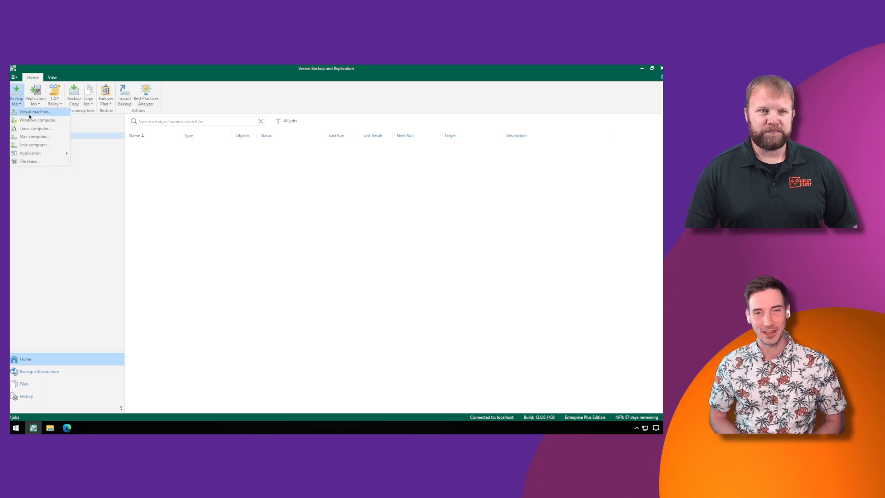
click(35, 112)
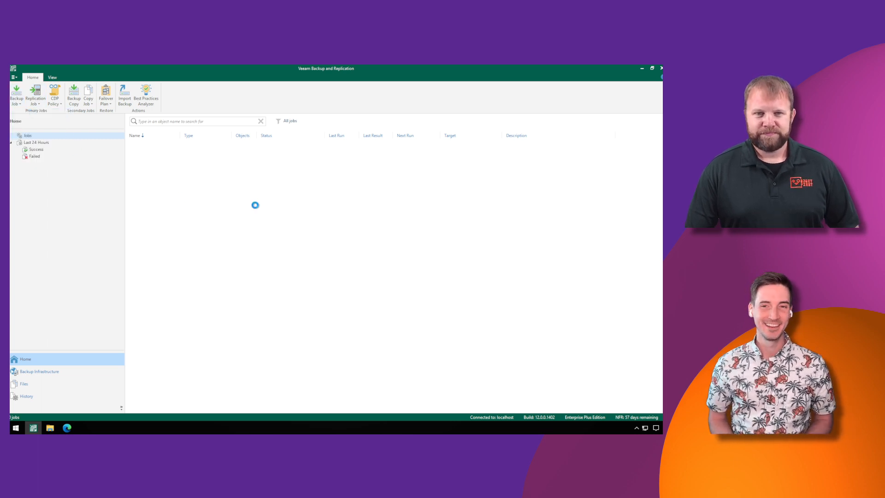
Name the new backup job 'Mission Critical Workloads'.
click(16, 94)
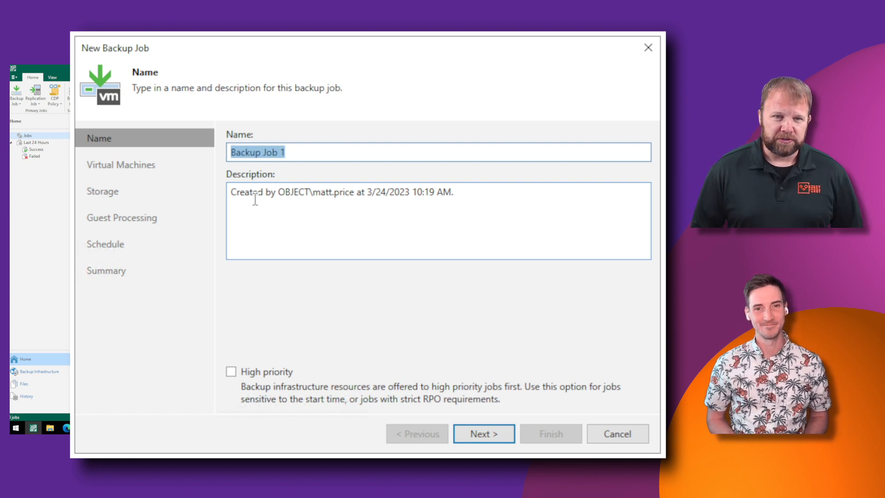
text(Mission)
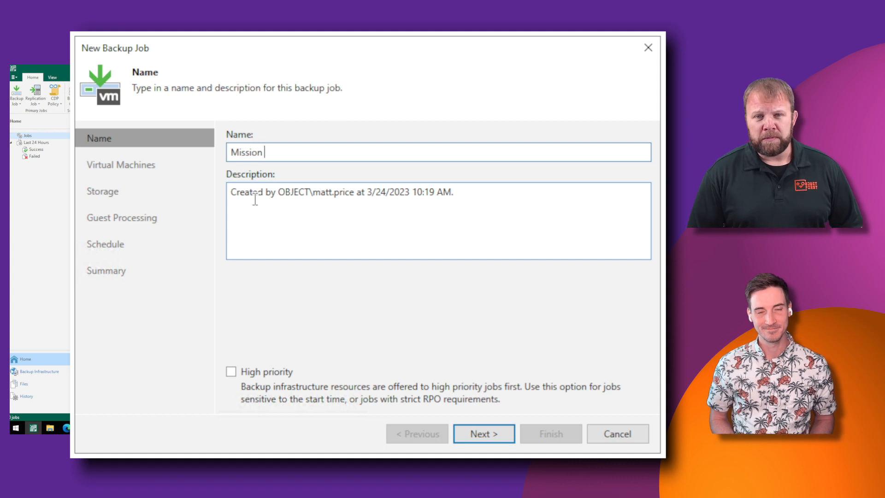
text(Cri)
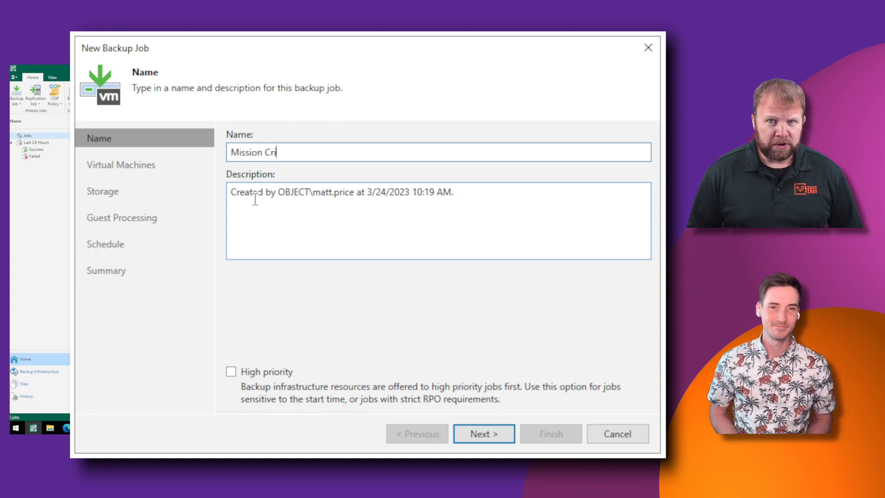
text(tical Work)
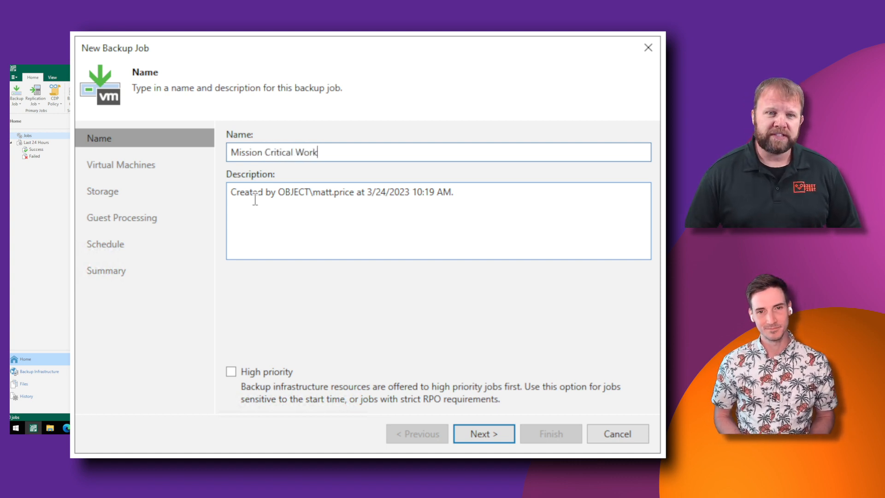
text(loads)
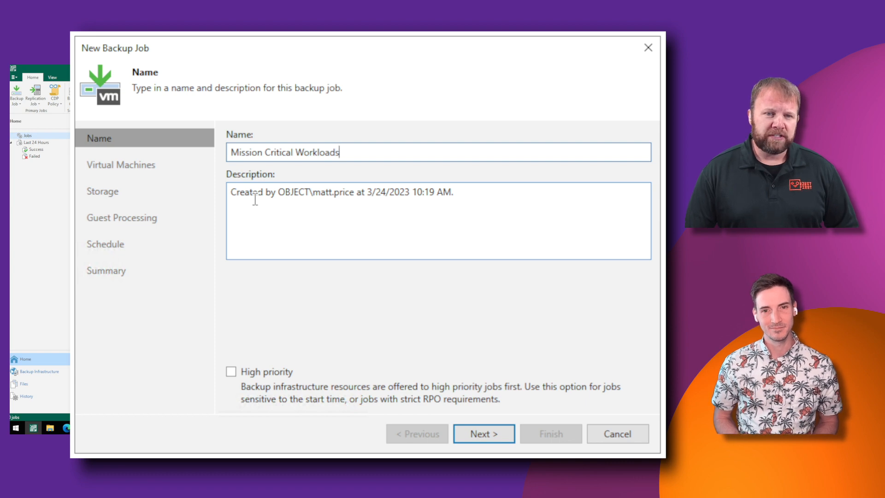
Replace the default description with 'Ransomware Proof Backups'.
triple_click(340, 191)
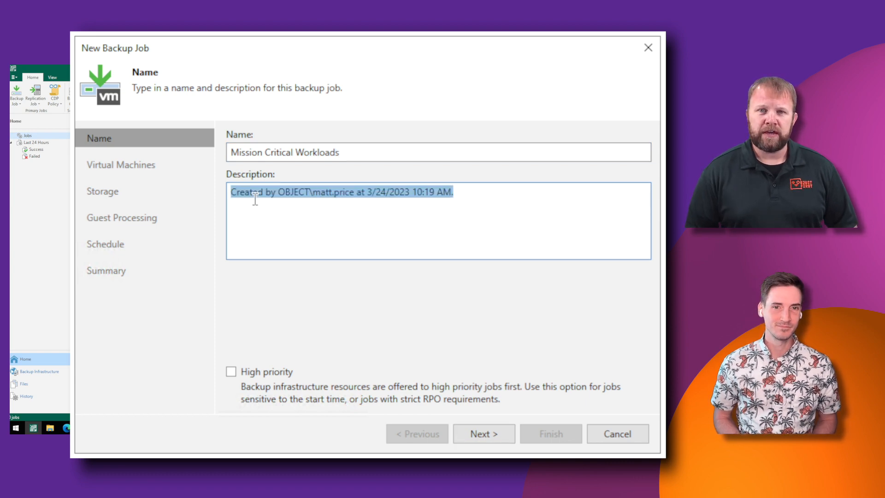
text(Ran)
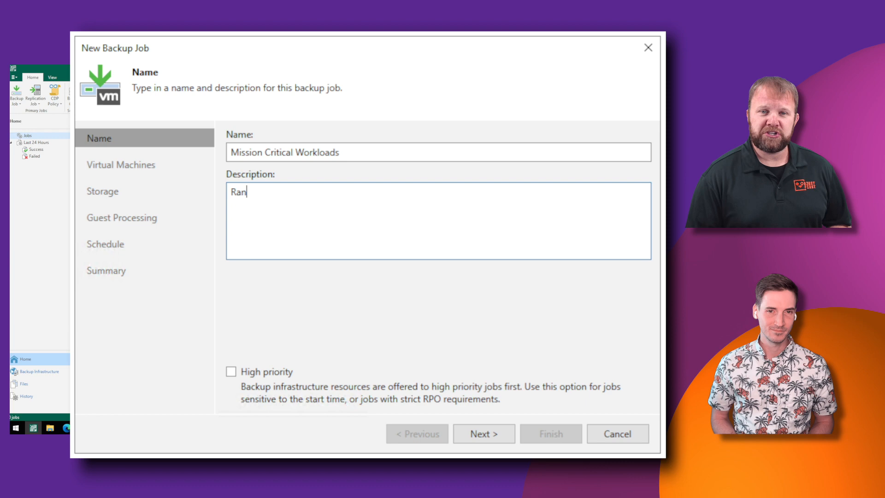
text(somware)
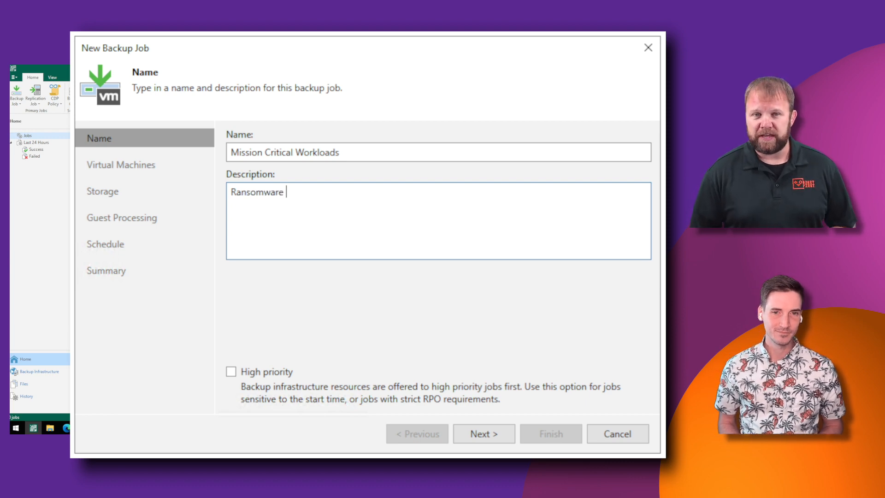
text(Proof)
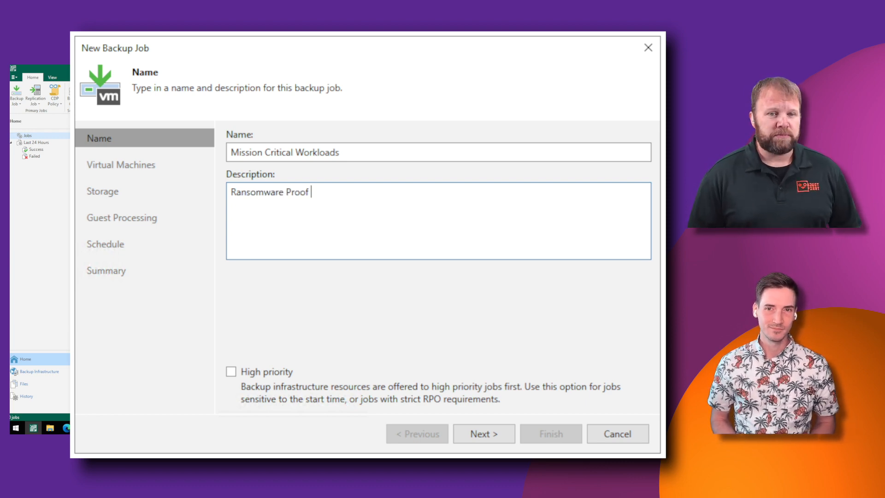
text(Backups)
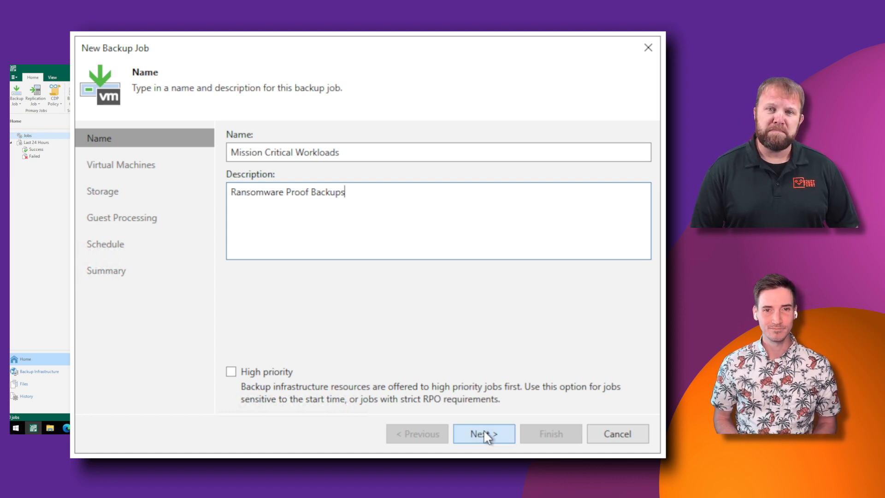
Add VM dc01 from vcsa.object.first > Object First > Production to the machines to back up.
click(483, 433)
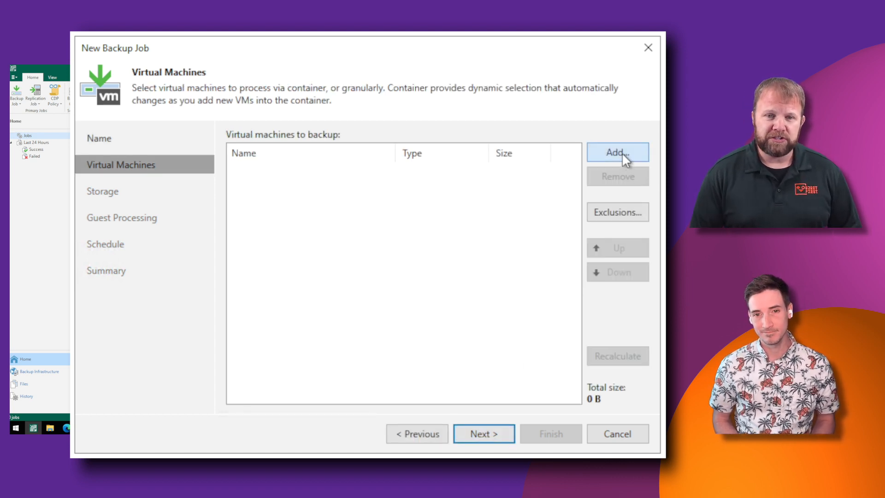
click(618, 153)
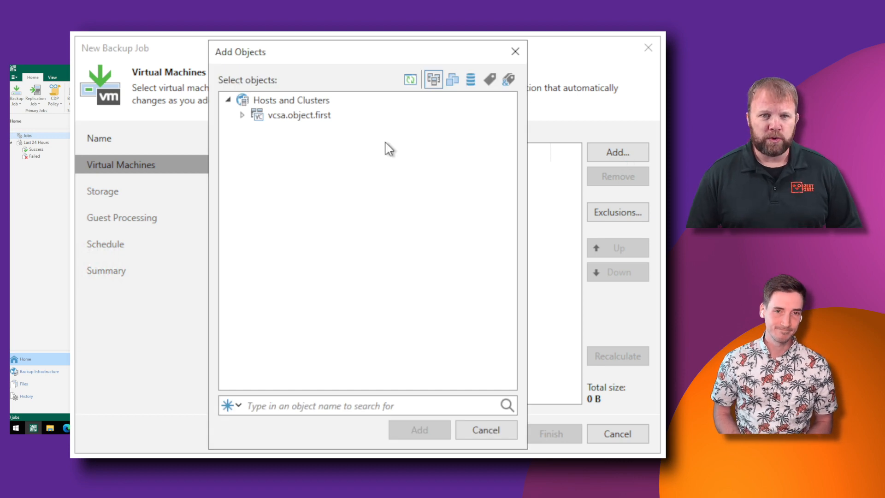
click(242, 114)
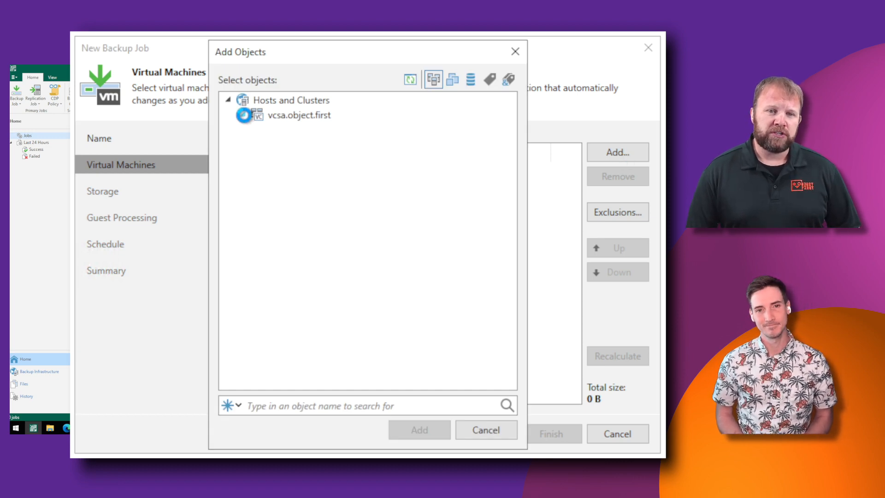
click(243, 114)
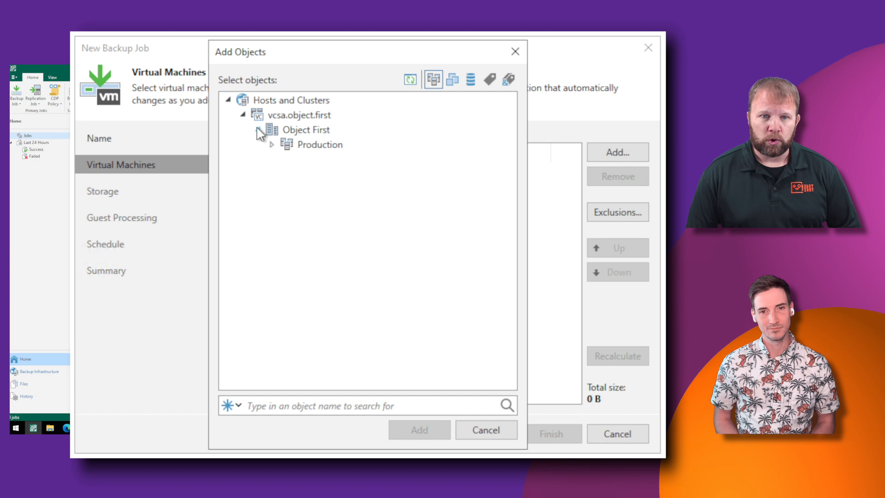
click(271, 145)
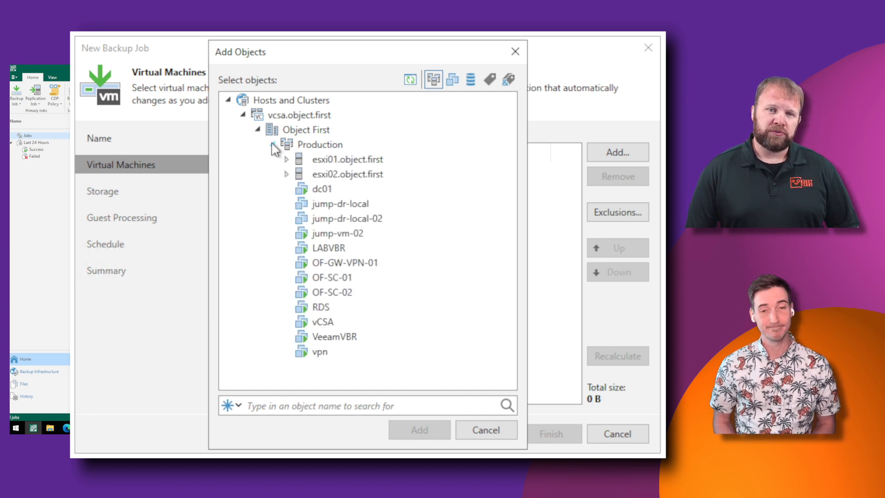
click(322, 188)
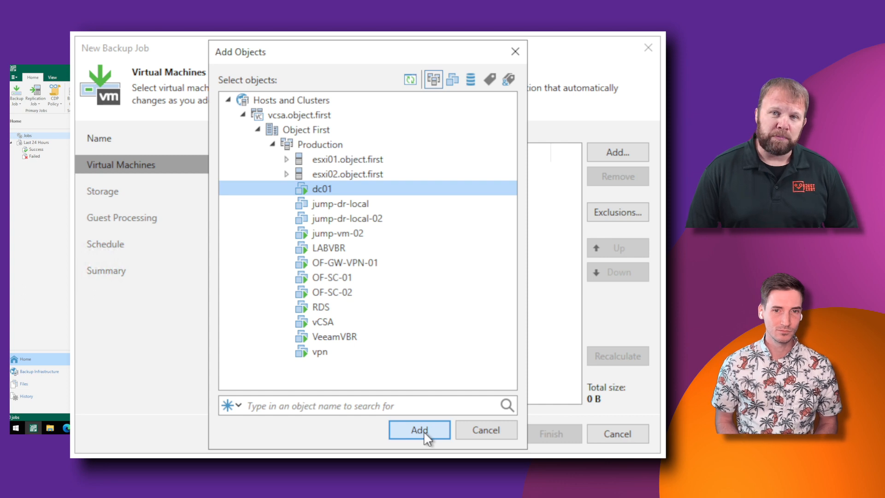
mouse_move(490, 189)
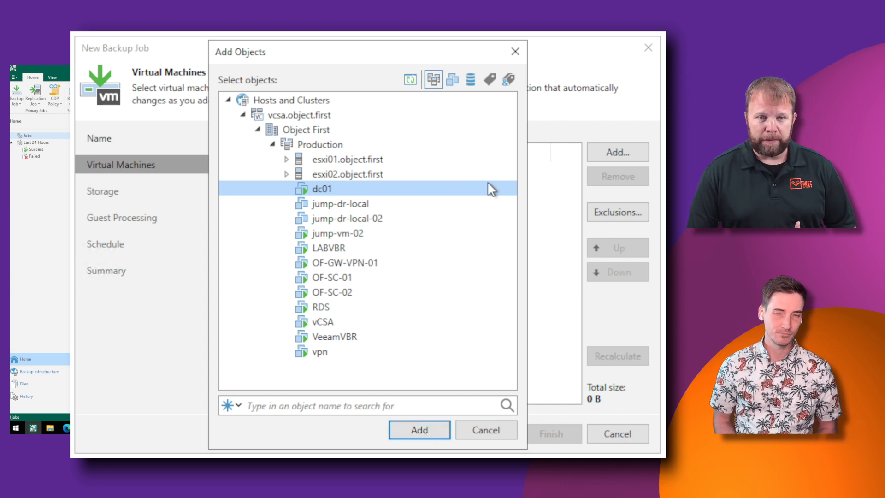
mouse_move(461, 96)
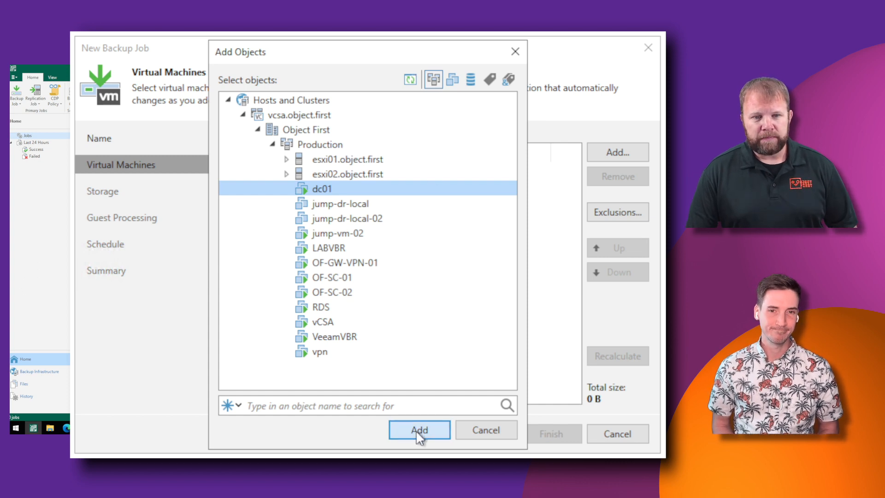
click(419, 430)
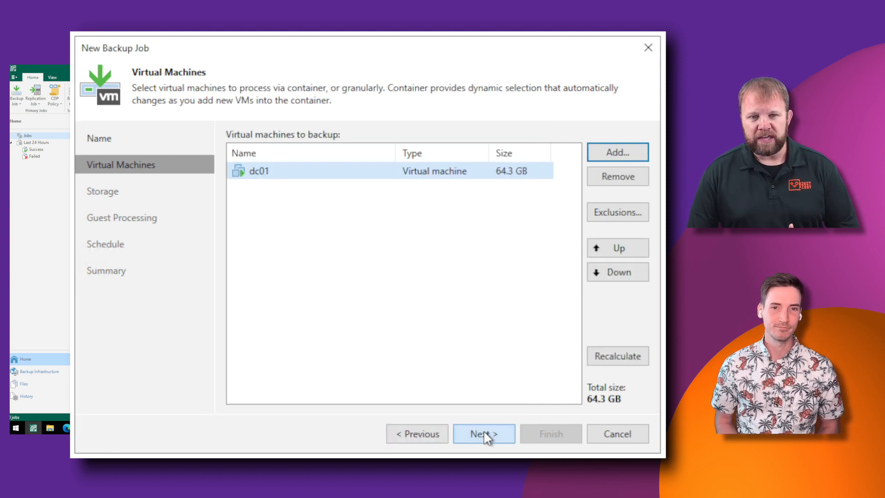
Choose Ootbi (Object First - Ootbi) as the job's backup repository on the Storage page.
click(483, 433)
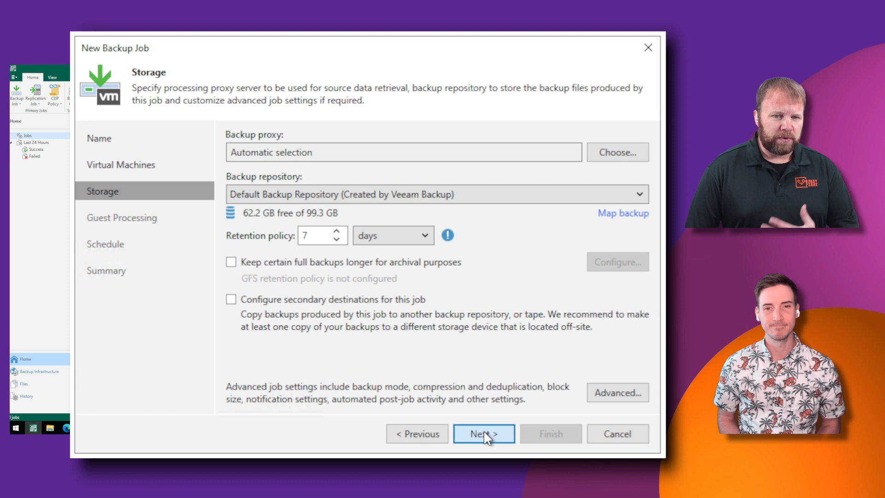
mouse_move(458, 394)
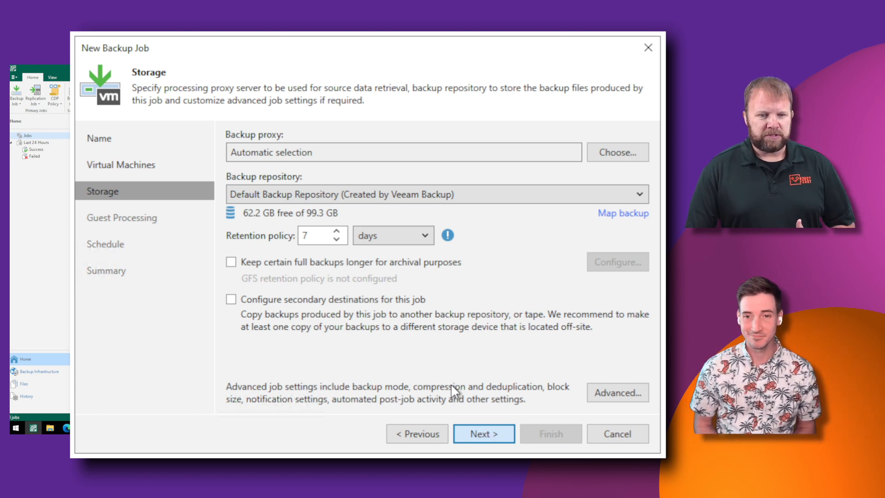
mouse_move(348, 248)
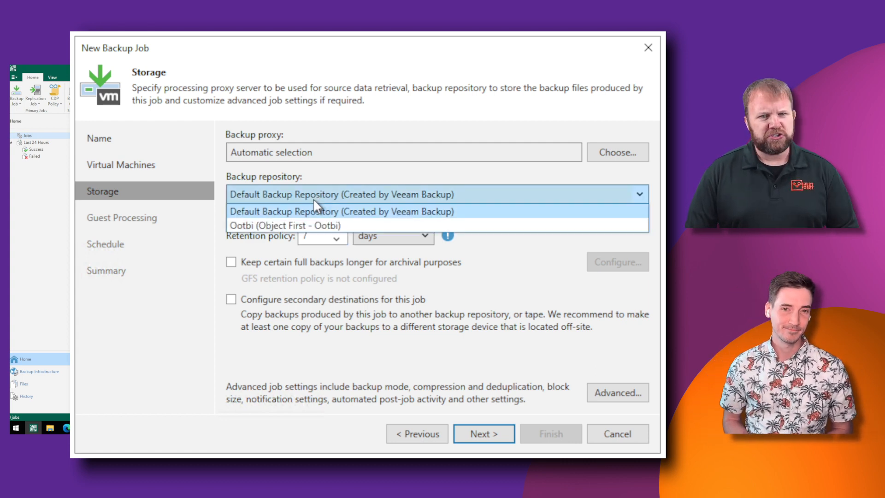
click(285, 225)
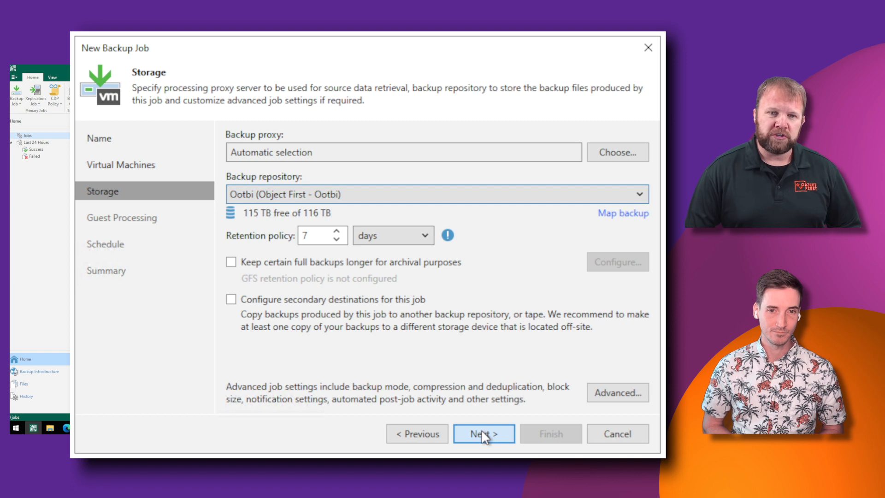
Enable application-aware processing with vbr (Veeam Service Account) as guest OS credentials.
click(482, 433)
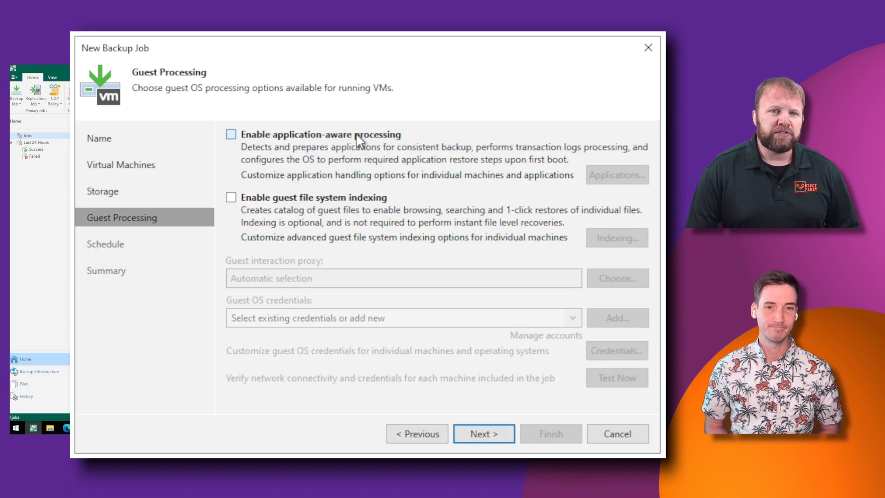
click(230, 135)
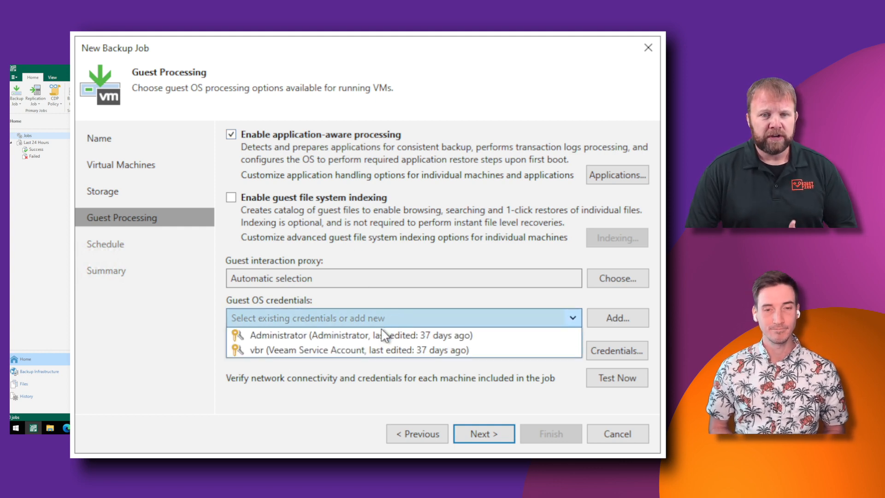
click(359, 349)
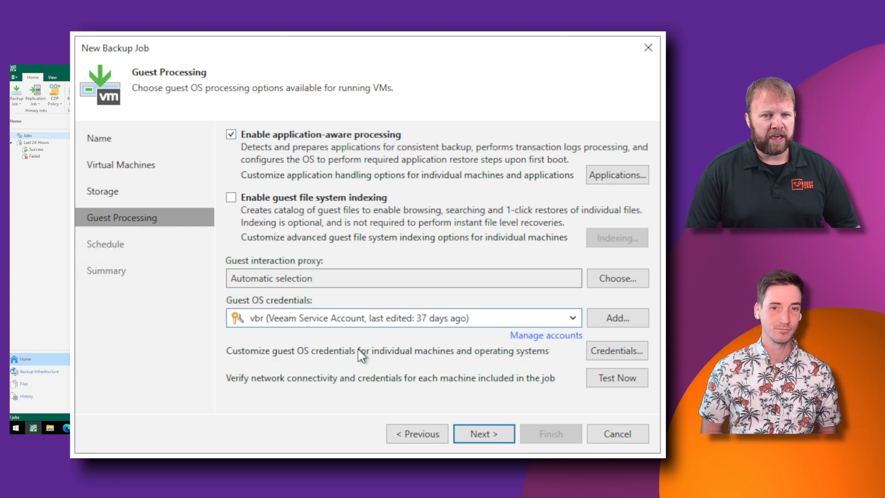
mouse_move(484, 434)
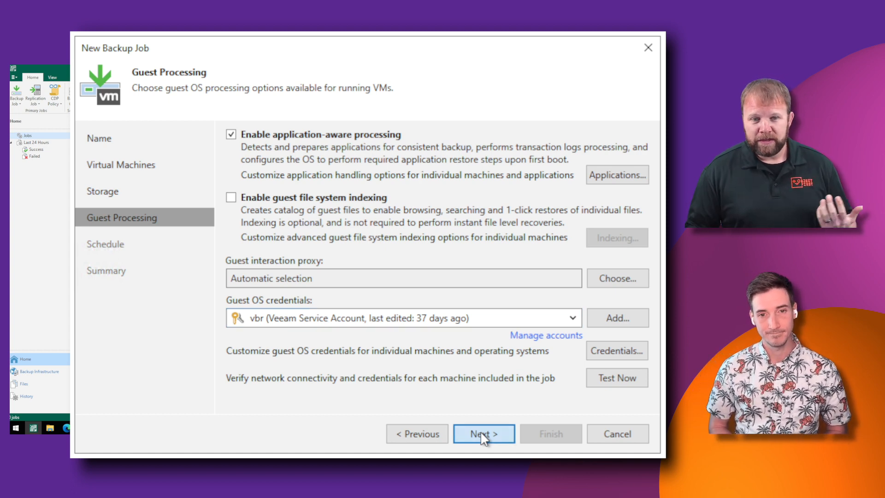
Skip scheduling, apply the settings and finish creating the Mission Critical Workloads job.
click(483, 433)
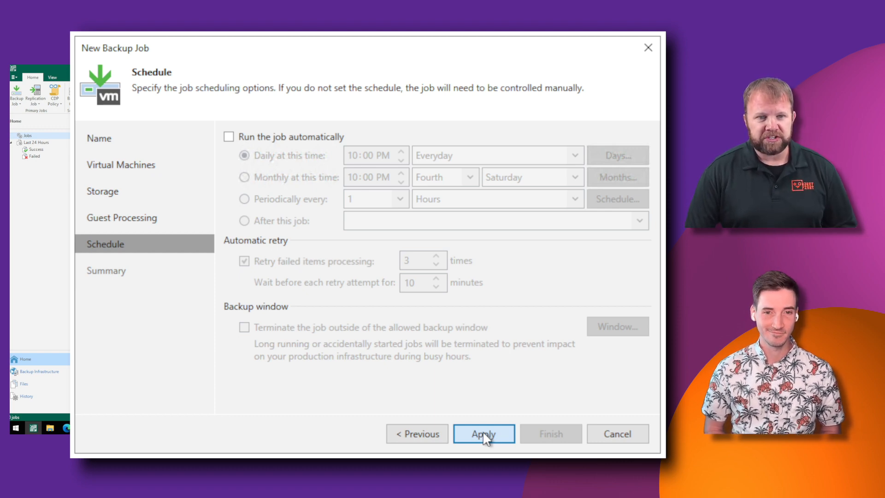
mouse_move(488, 438)
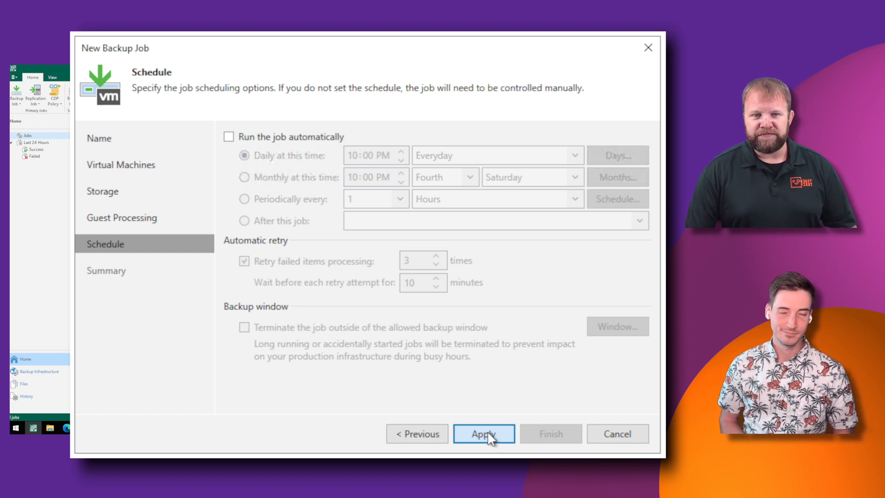
click(483, 433)
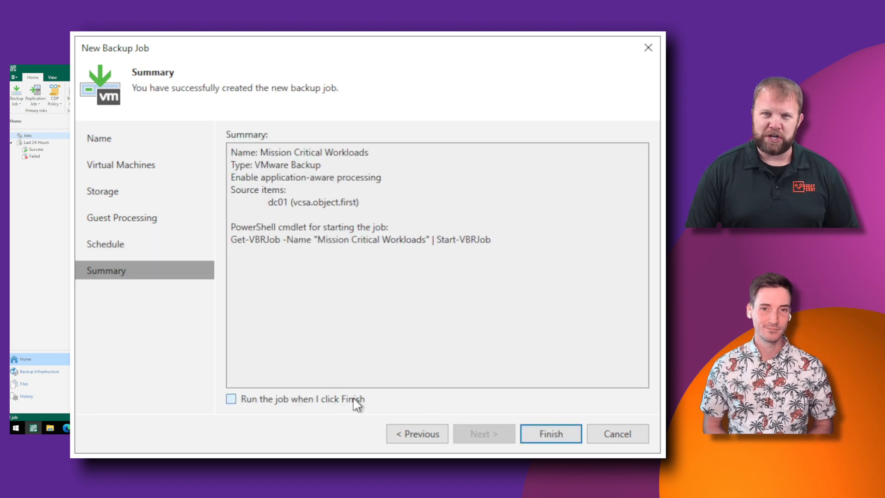
click(550, 434)
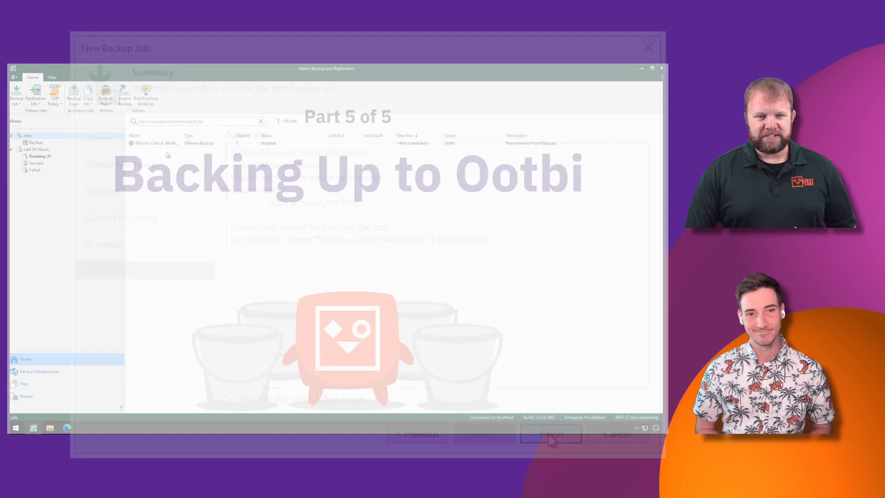